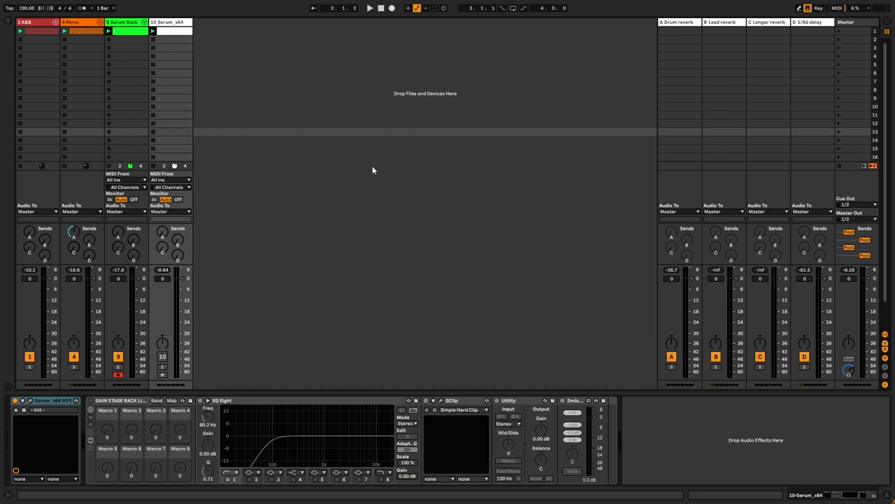
Shorten ENV 1's decay and drop its sustain to zero, giving a short pluck shape
{"action": "left_click", "coordinate": [370, 9]}
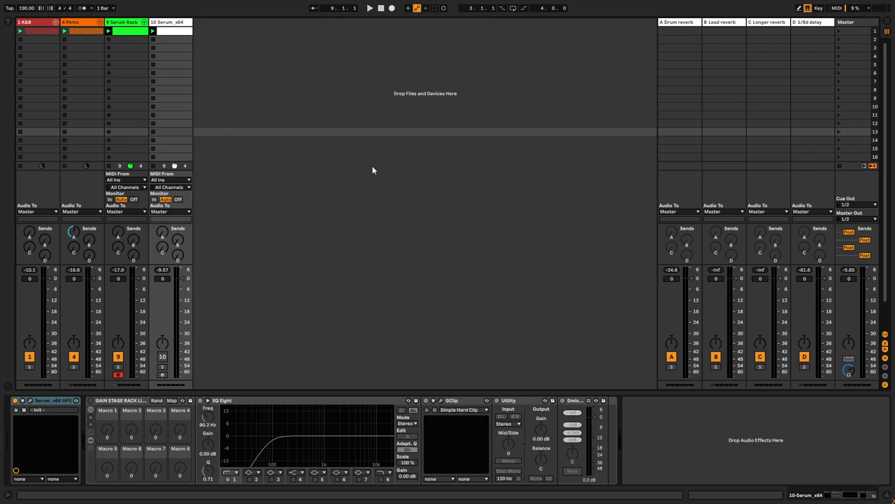
{"action": "mouse_move", "coordinate": [152, 31]}
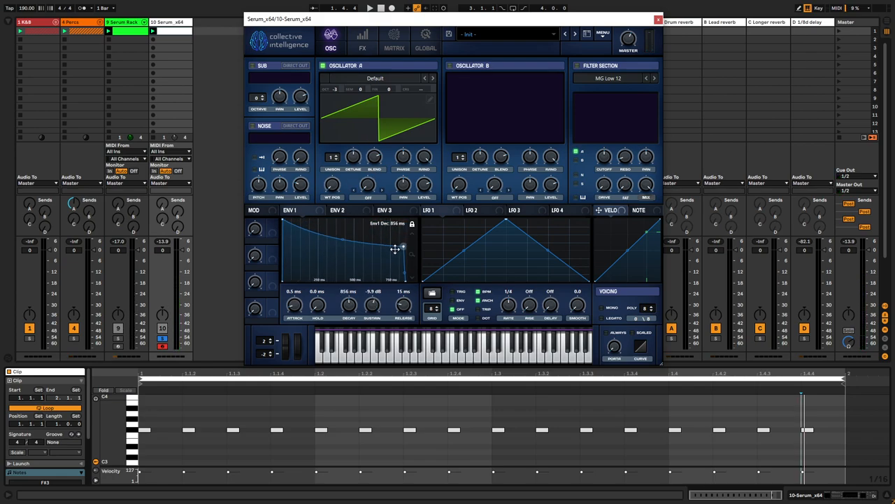
{"action": "left_click_drag", "start_coordinate": [395, 249], "coordinate": [338, 268]}
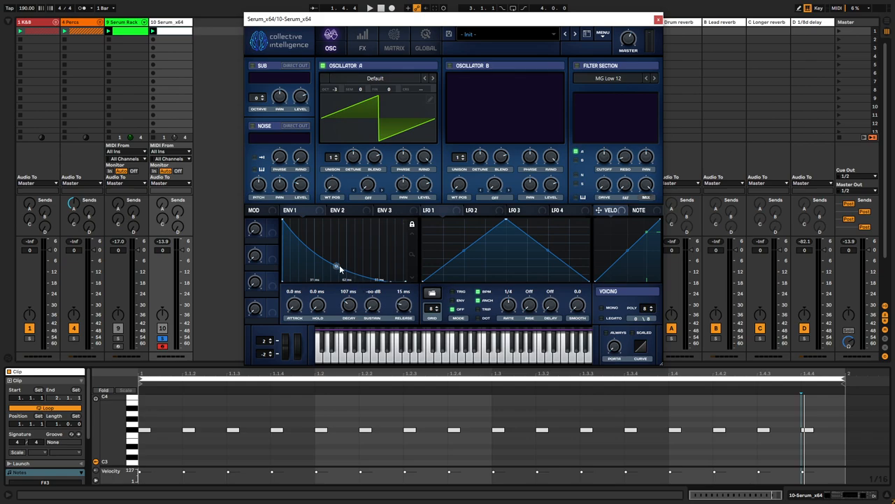
{"action": "left_click_drag", "start_coordinate": [375, 280], "coordinate": [383, 287]}
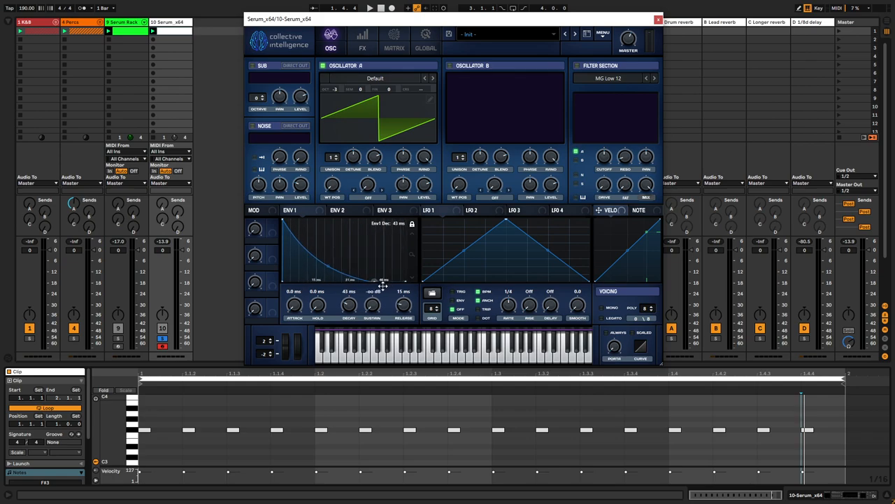
{"action": "left_click_drag", "start_coordinate": [383, 283], "coordinate": [325, 269]}
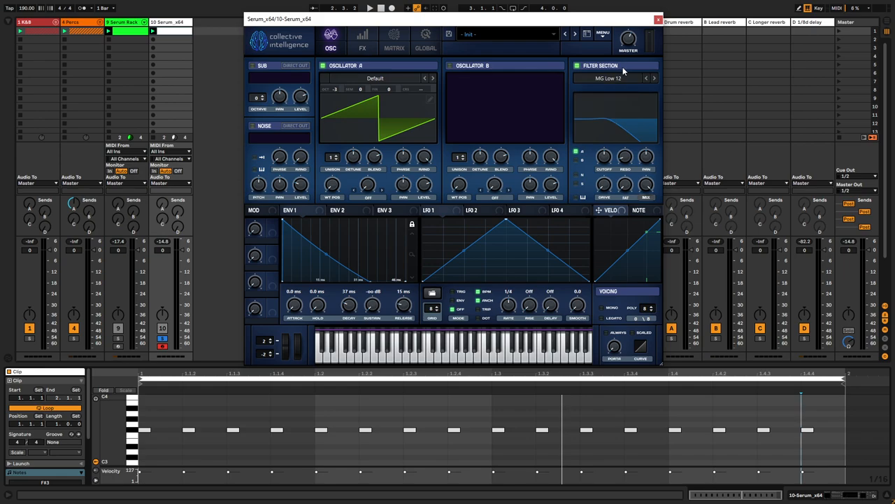
Set the filter type to Normal > Band 24 and raise resonance for a narrow peak
{"action": "left_click", "coordinate": [607, 78]}
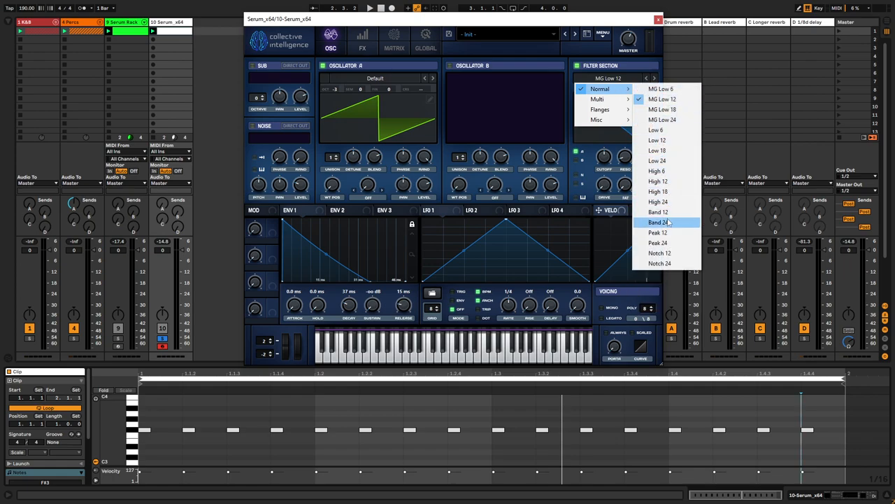
{"action": "left_click", "coordinate": [658, 221]}
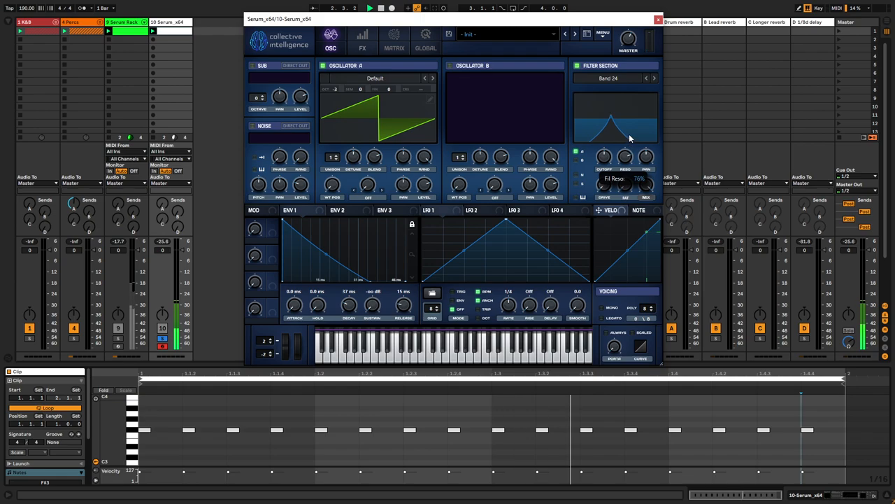
{"action": "left_click_drag", "start_coordinate": [626, 157], "coordinate": [627, 147]}
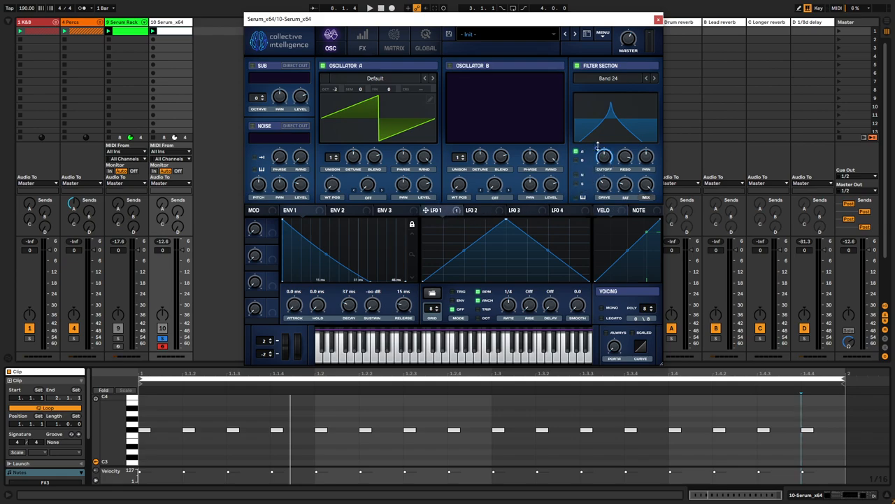
{"action": "left_click_drag", "start_coordinate": [602, 155], "coordinate": [603, 165]}
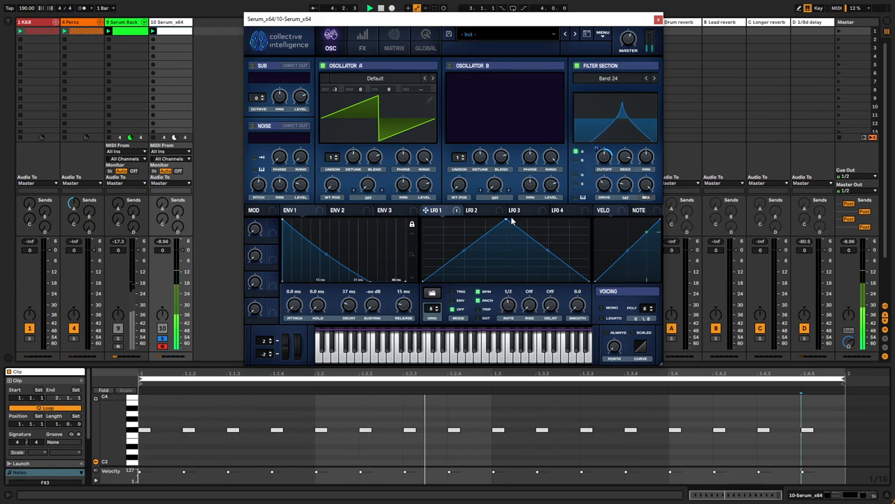
Route NoteOn Rand1 to Fil Cutoff in the matrix and adjust the base cutoff
{"action": "left_click", "coordinate": [363, 41]}
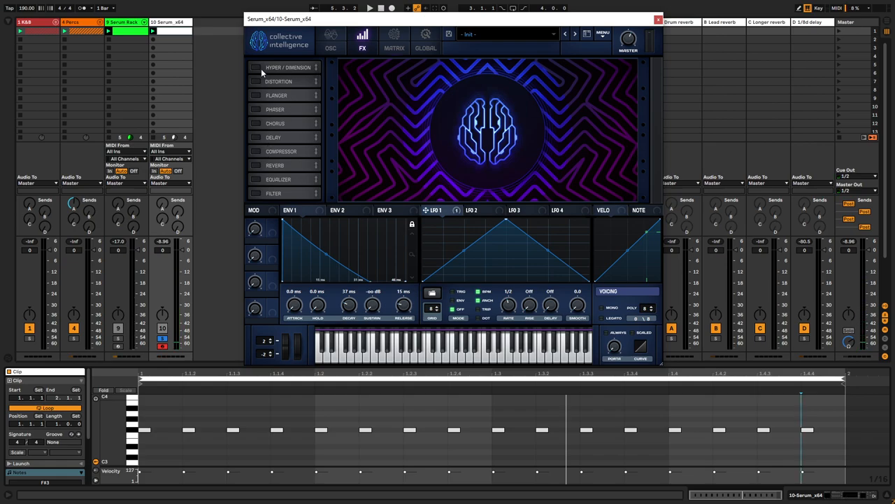
{"action": "left_click", "coordinate": [395, 39]}
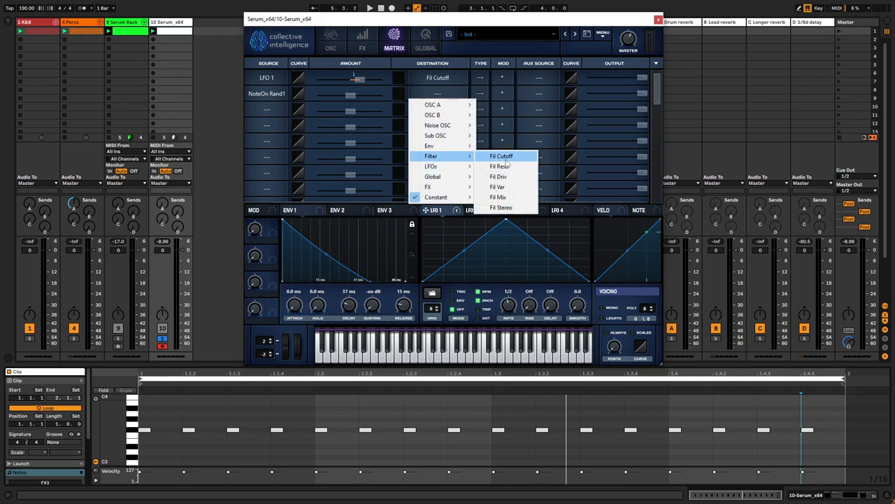
{"action": "left_click", "coordinate": [500, 155]}
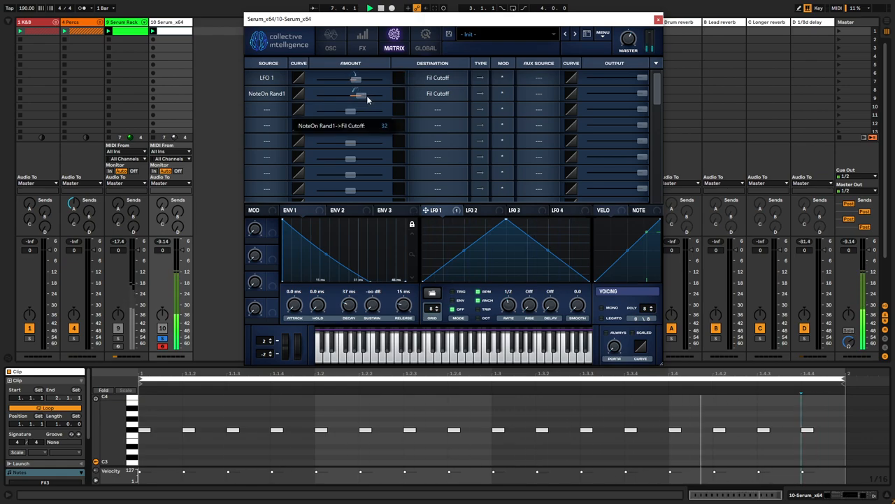
{"action": "left_click", "coordinate": [330, 41]}
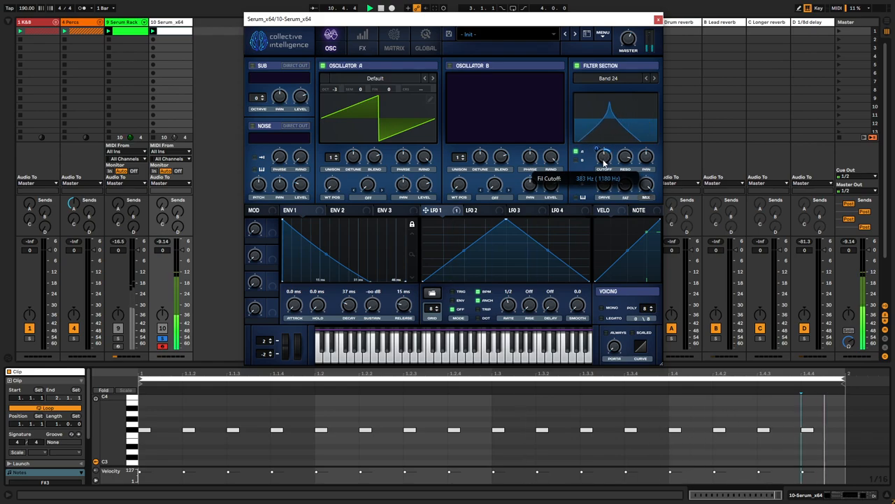
{"action": "left_click_drag", "start_coordinate": [604, 156], "coordinate": [604, 168]}
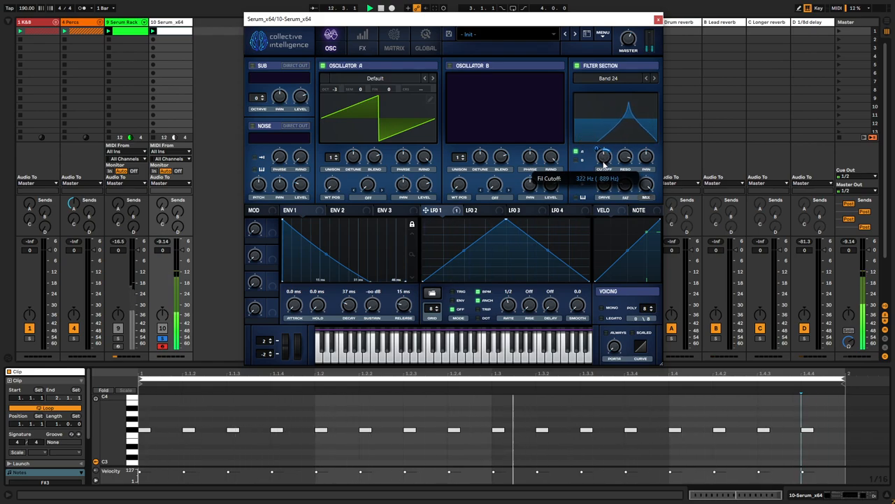
{"action": "left_click", "coordinate": [363, 40]}
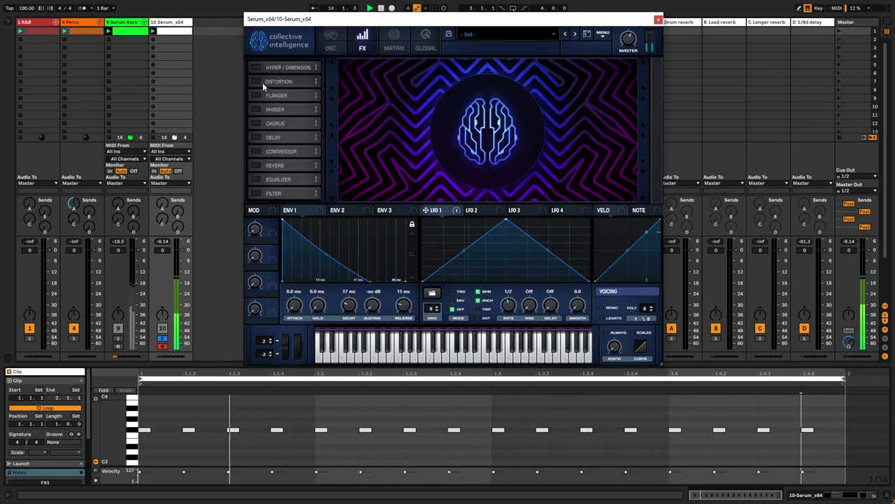
Add the Distortion effect to Serum's FX rack
{"action": "left_click", "coordinate": [256, 81]}
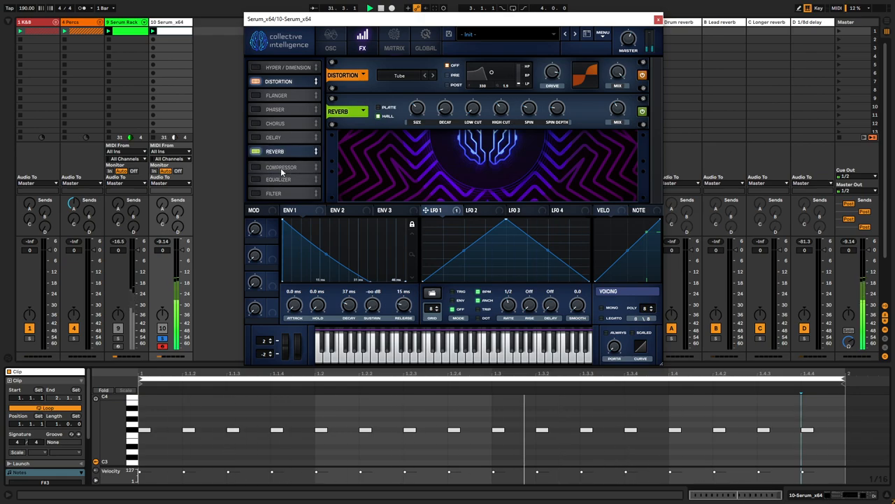
Enable a multiband Compressor after the reverb and lower the reverb Mix
{"action": "left_click", "coordinate": [280, 167]}
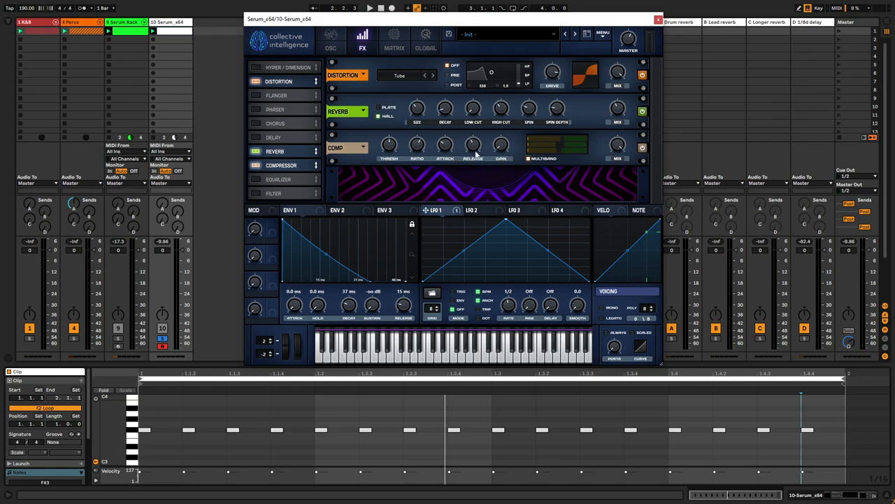
{"action": "left_click_drag", "start_coordinate": [473, 144], "coordinate": [479, 139]}
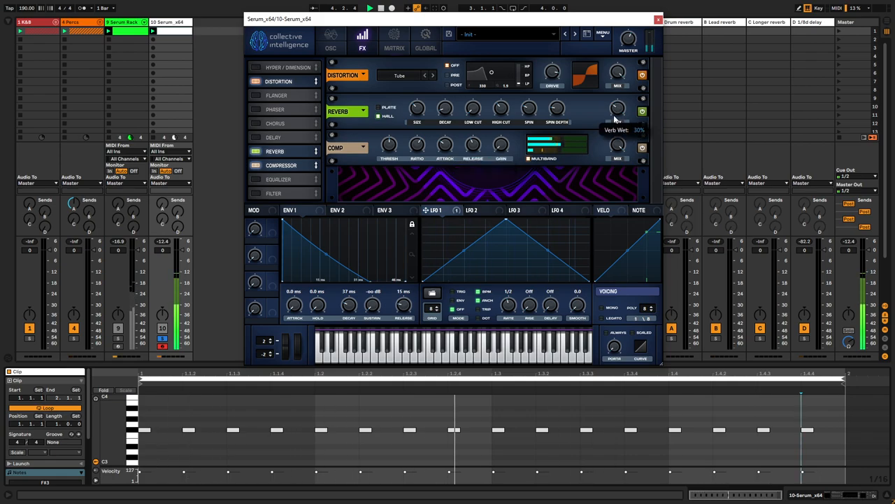
{"action": "left_click", "coordinate": [330, 39]}
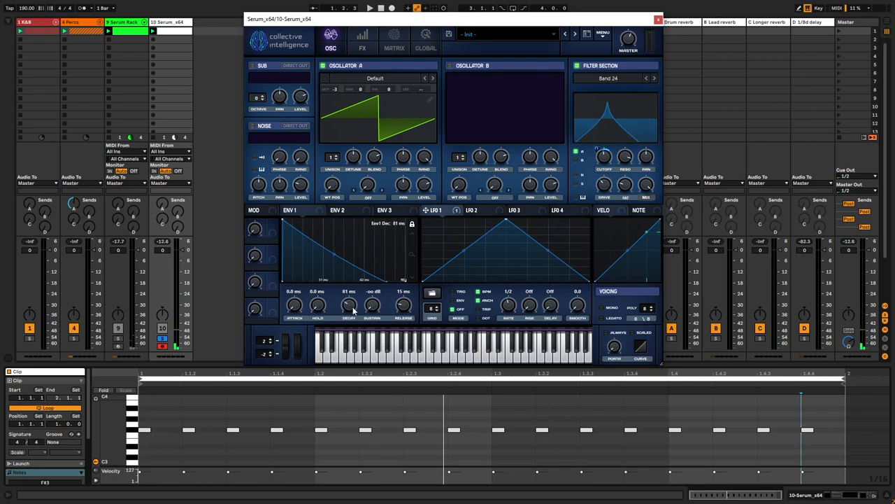
Nudge ENV 1's decay and raise the filter Drive for a grittier tone
{"action": "left_click_drag", "start_coordinate": [348, 305], "coordinate": [348, 294]}
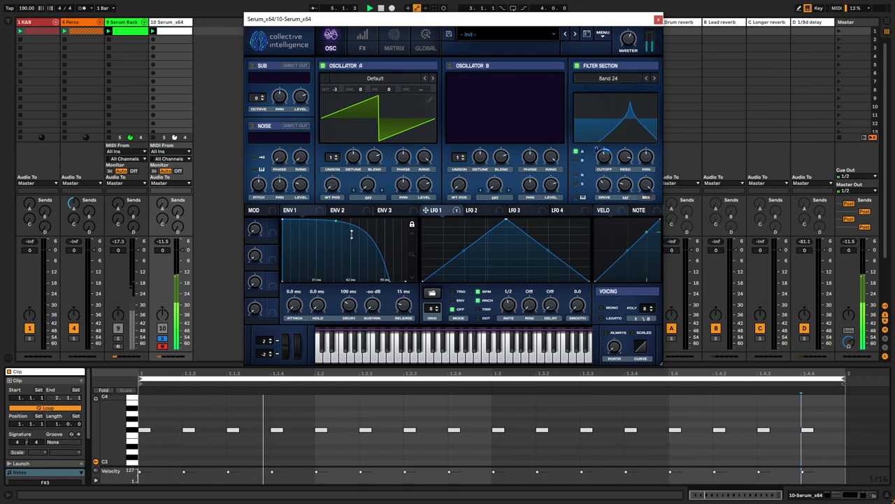
{"action": "left_click_drag", "start_coordinate": [349, 305], "coordinate": [348, 294]}
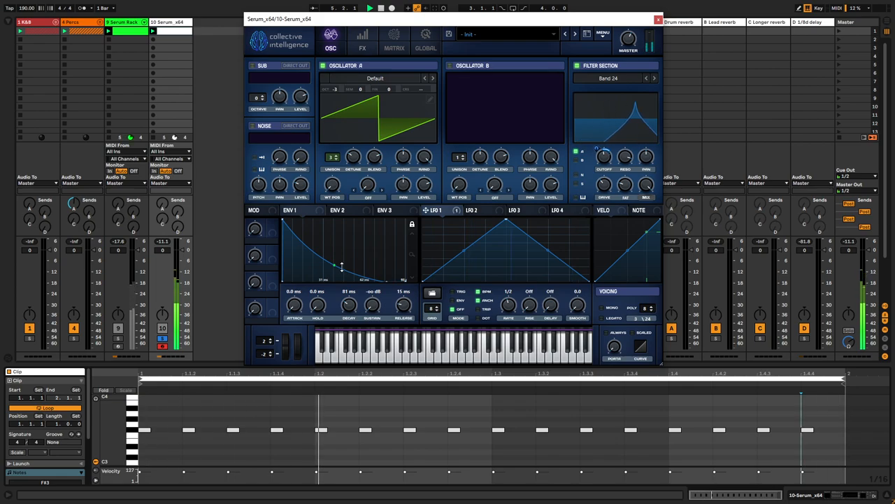
{"action": "left_click_drag", "start_coordinate": [624, 156], "coordinate": [623, 151]}
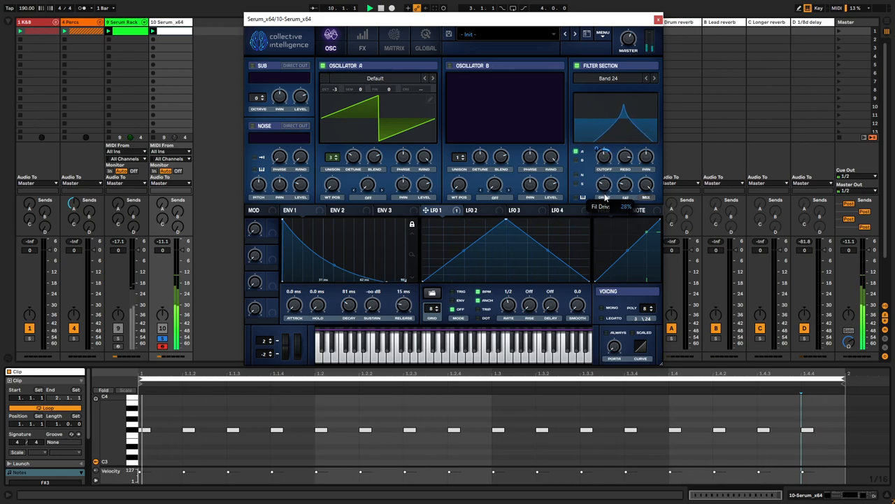
{"action": "left_click", "coordinate": [375, 79]}
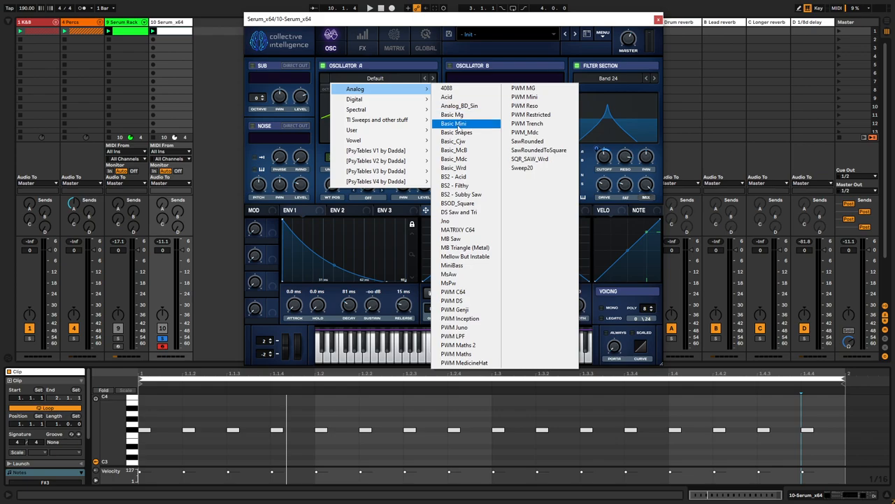
Load Analog > Basic Mini on Osc A, tweak Distortion Drive, close Serum and start playback
{"action": "left_click", "coordinate": [453, 123]}
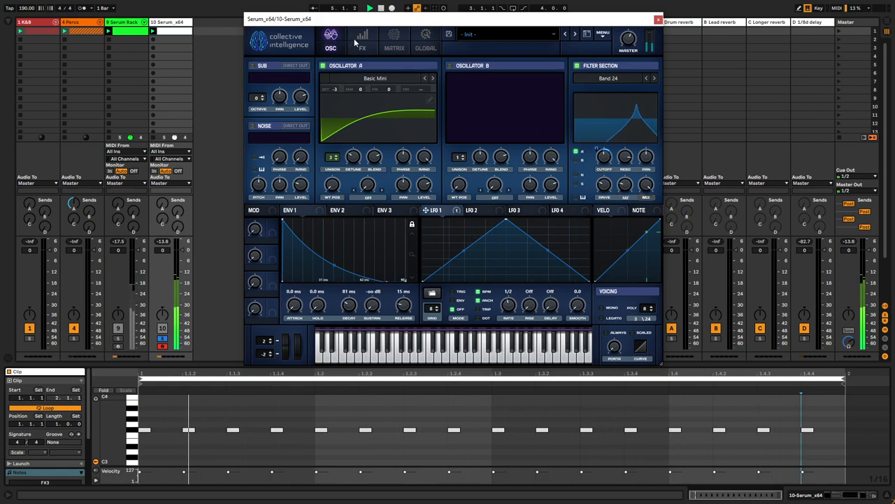
{"action": "left_click", "coordinate": [362, 41]}
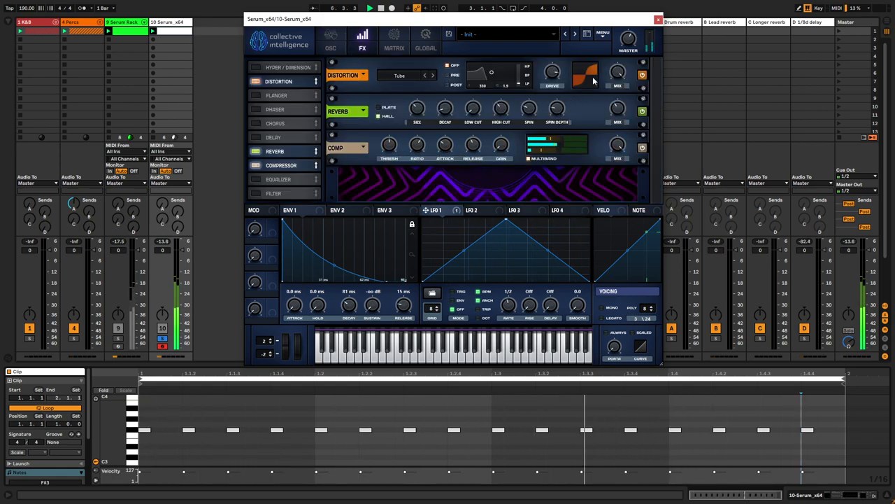
{"action": "left_click_drag", "start_coordinate": [553, 73], "coordinate": [552, 68]}
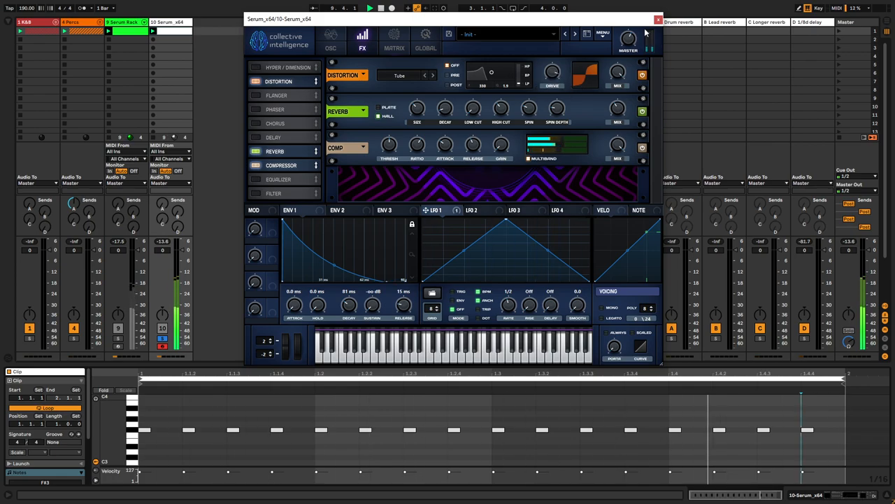
{"action": "left_click", "coordinate": [657, 20]}
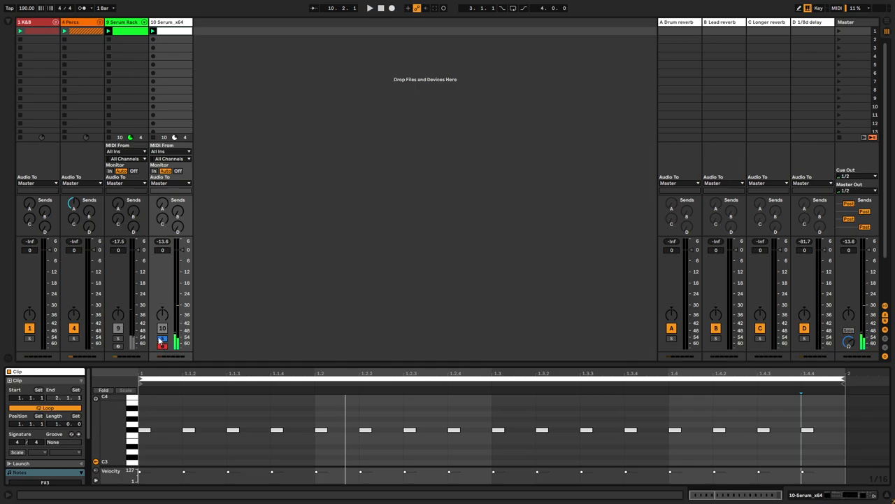
{"action": "left_click", "coordinate": [370, 9]}
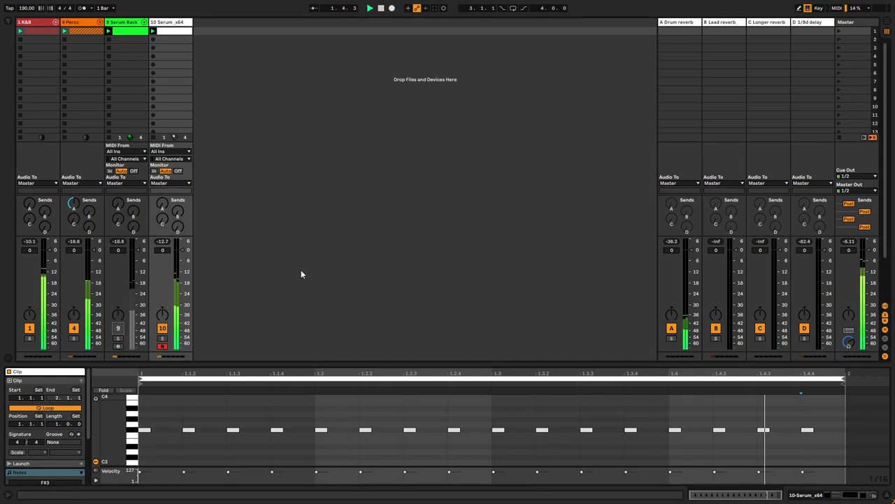